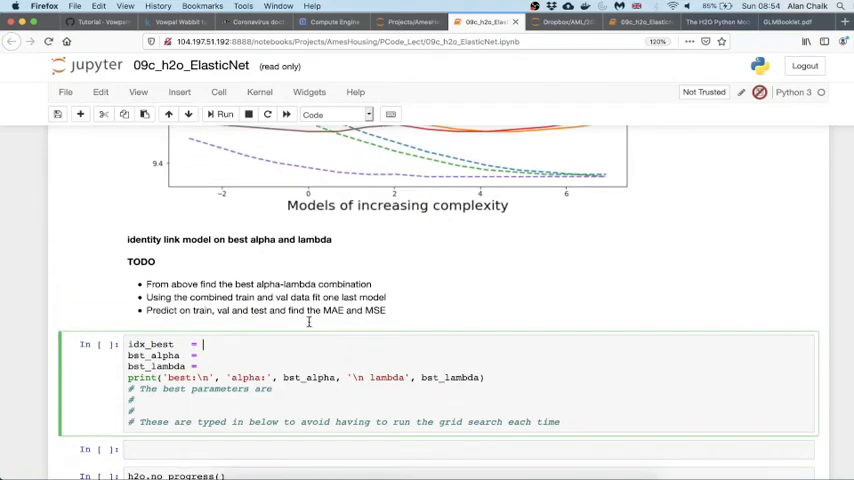
Step: Compute idx_best from df_results val_mae idxmin, index alpha and lambda with it, print alpha 0.99, lambda 1.0
type("0")
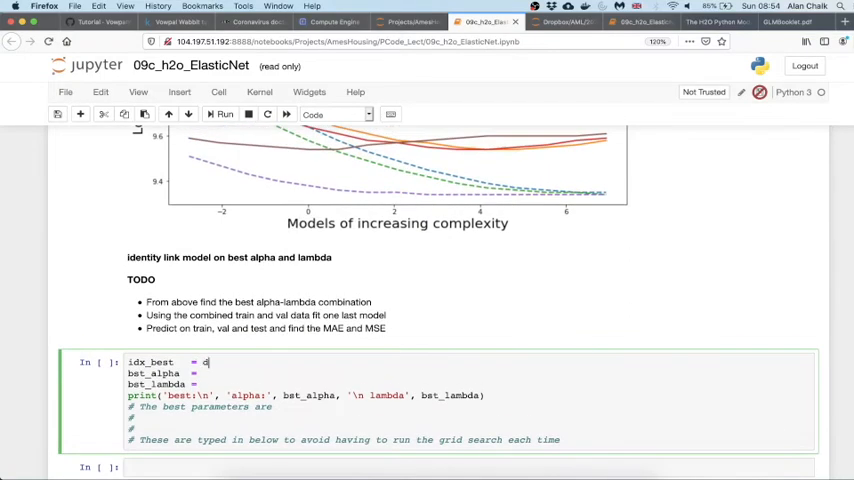
type("df_results")
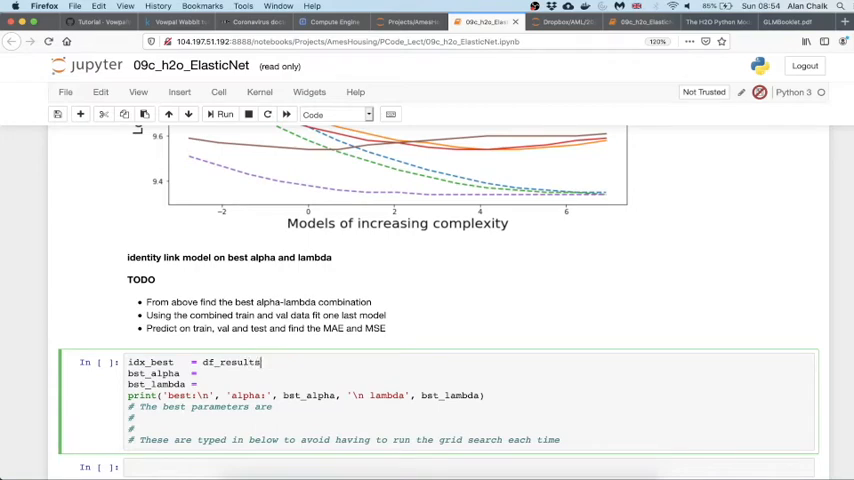
type("['val_mae'].idxmin(")
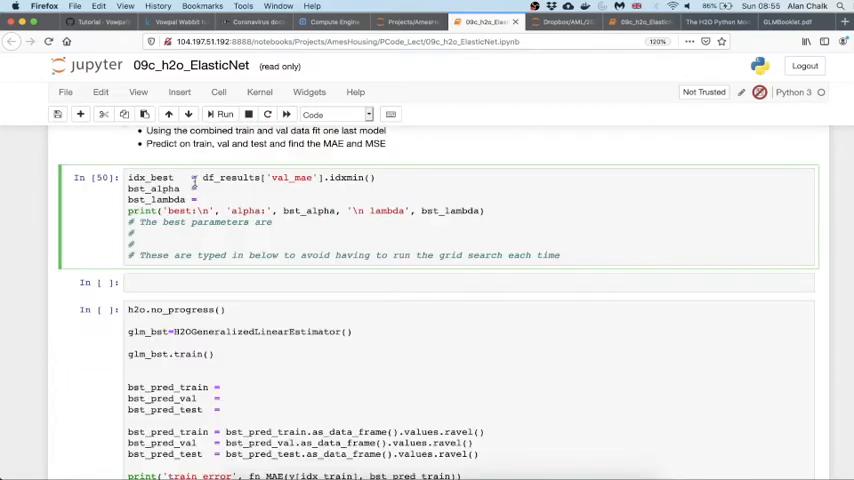
double_click(150, 176)
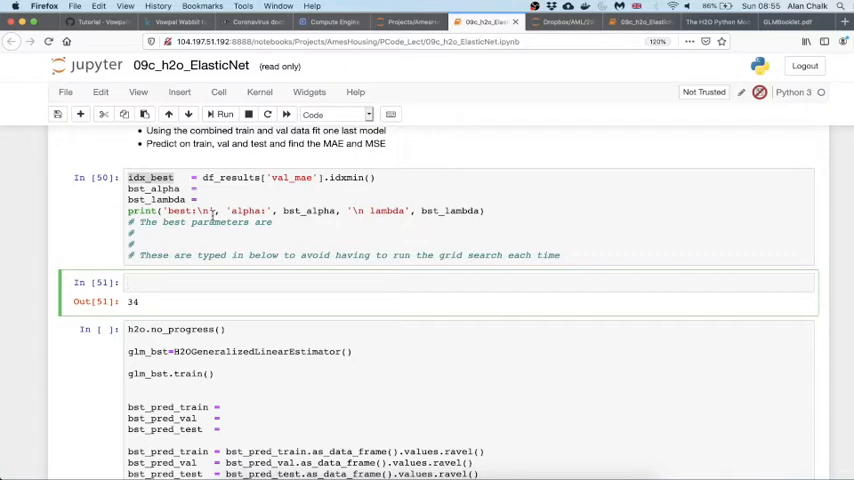
left_click(224, 114)
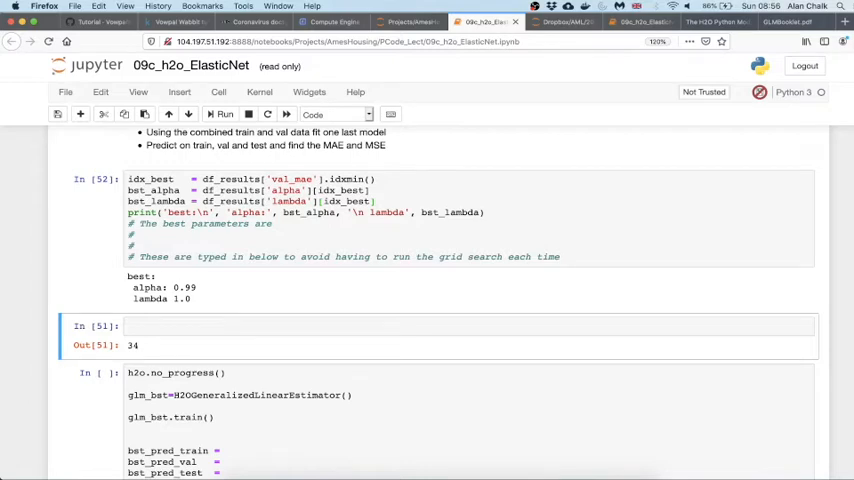
scroll("down", 3)
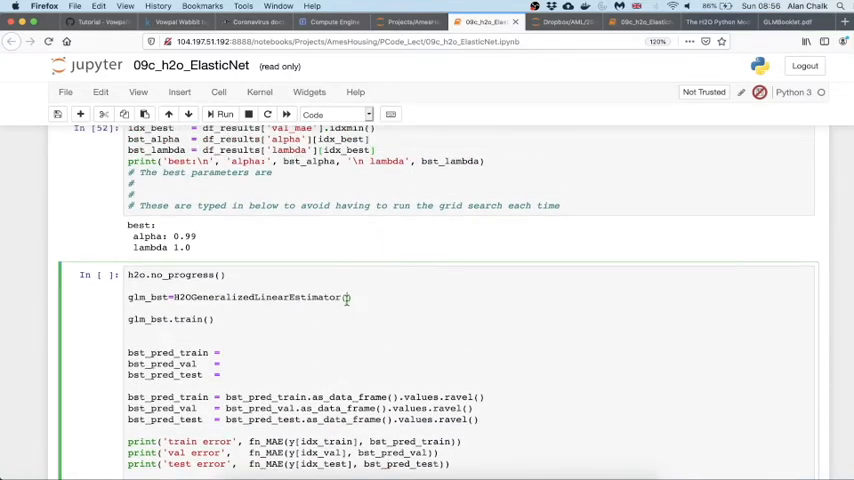
Step: Configure H2OGeneralizedLinearEstimator with alpha=0.99, lambda_=1, gaussian identity link, then train and predict on train, val, test
type("alpha=")
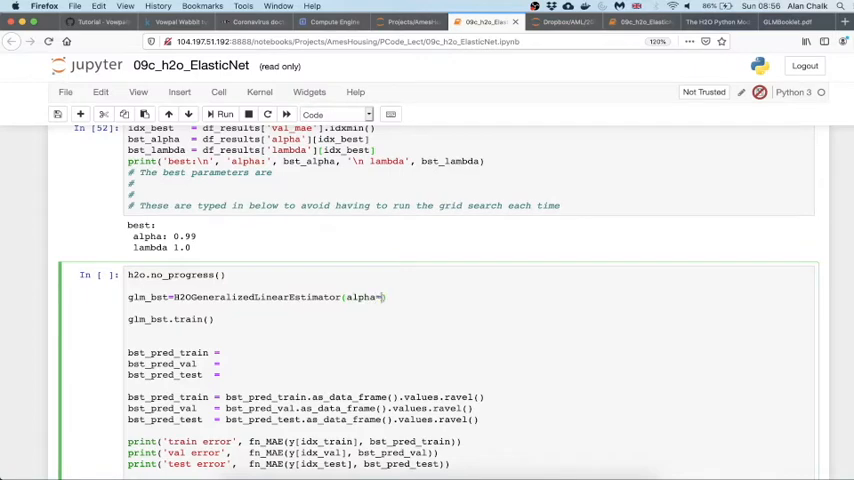
type("0.99,")
type("lambda_)")
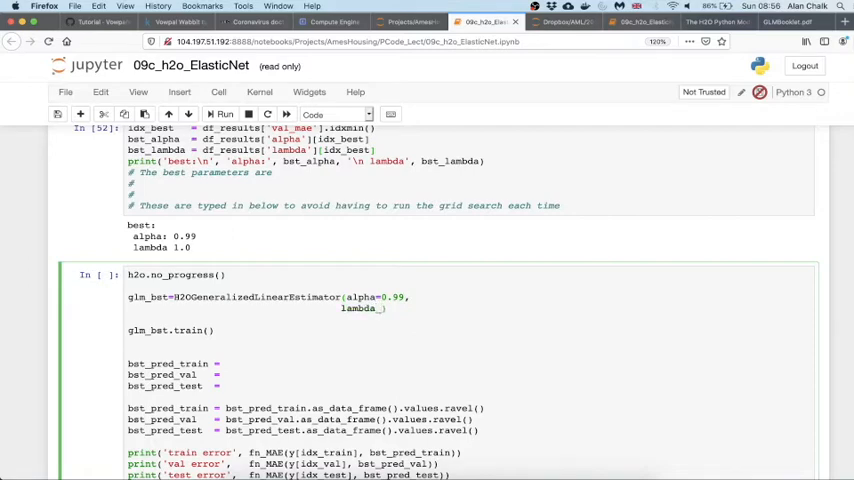
type("1,")
type("link='identity')")
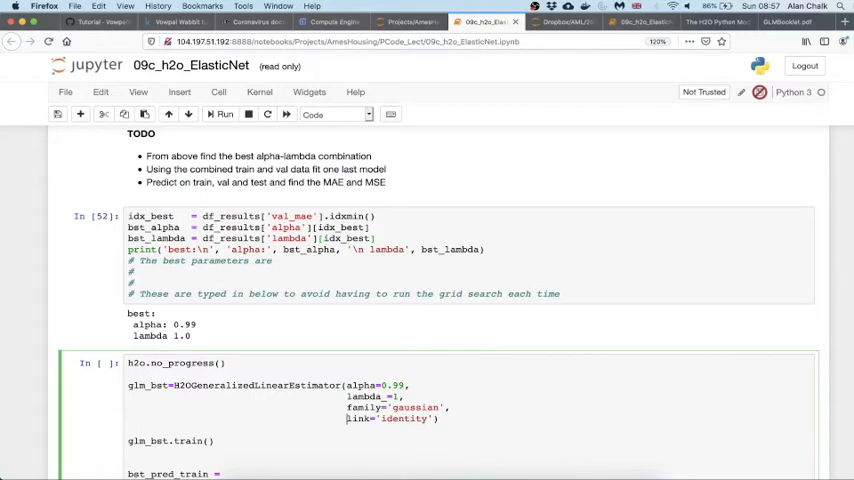
scroll("down", 3)
type(" glm_bst")
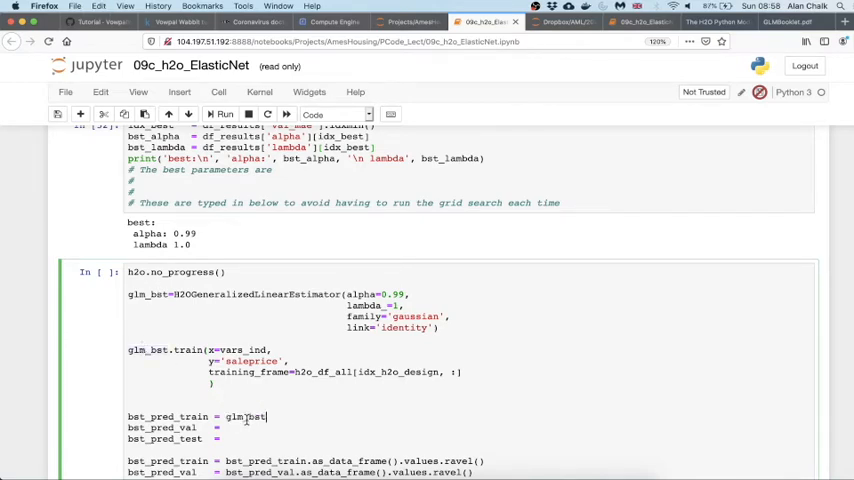
type(".predict(h2o_df_all[idx_h2o_train, :")
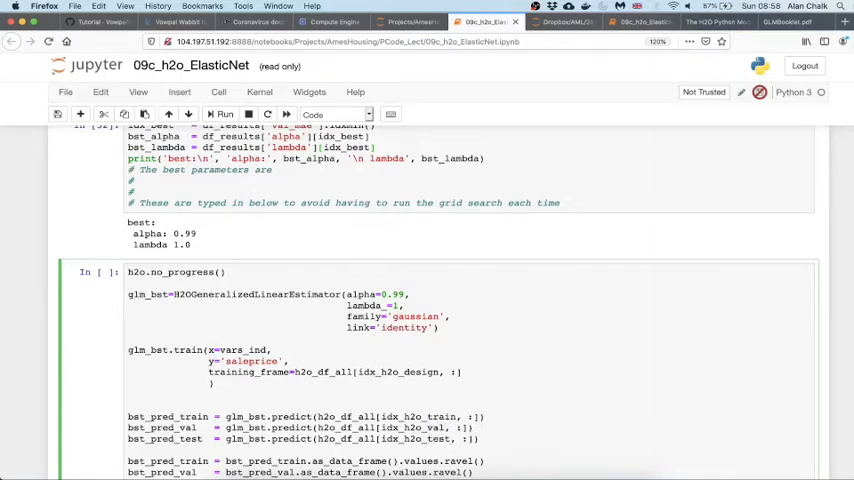
scroll("down", 3)
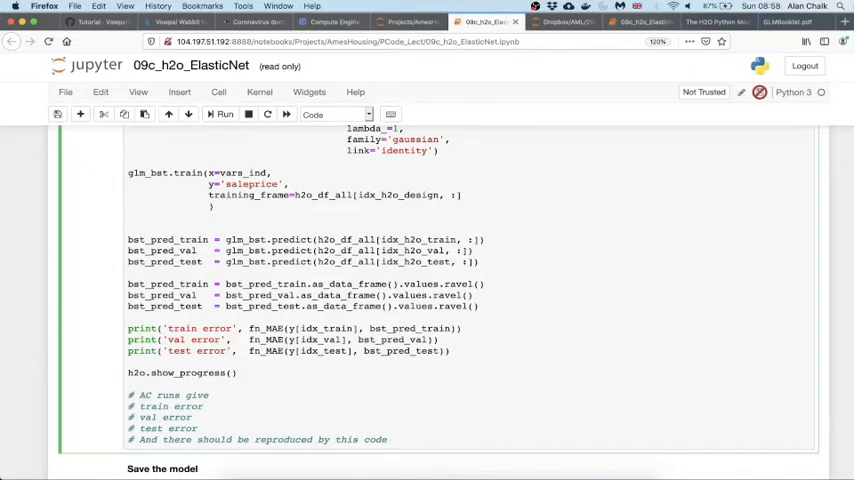
Step: Train the final model and report MAE errors: train 11959.0, val 12077.0, test 13667.0
scroll("down", 3)
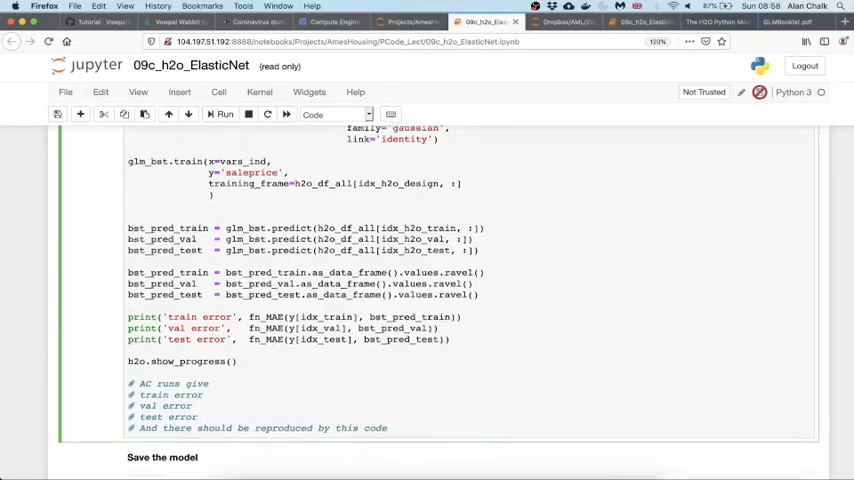
left_click(224, 114)
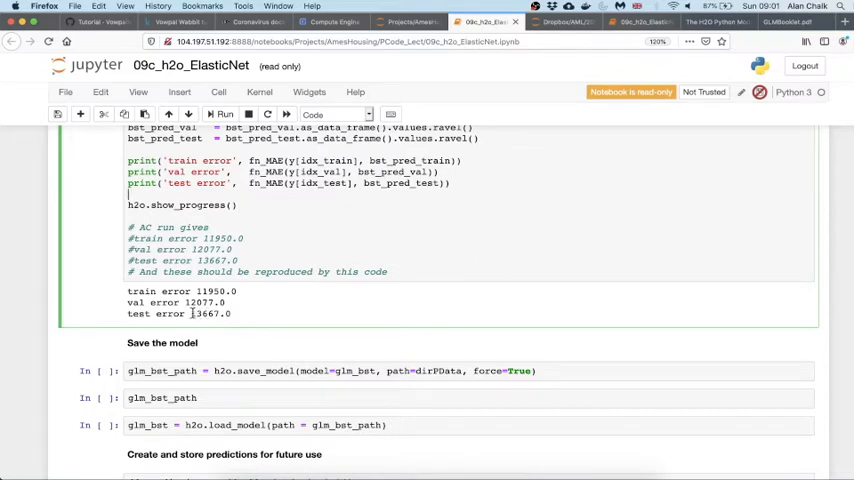
double_click(204, 314)
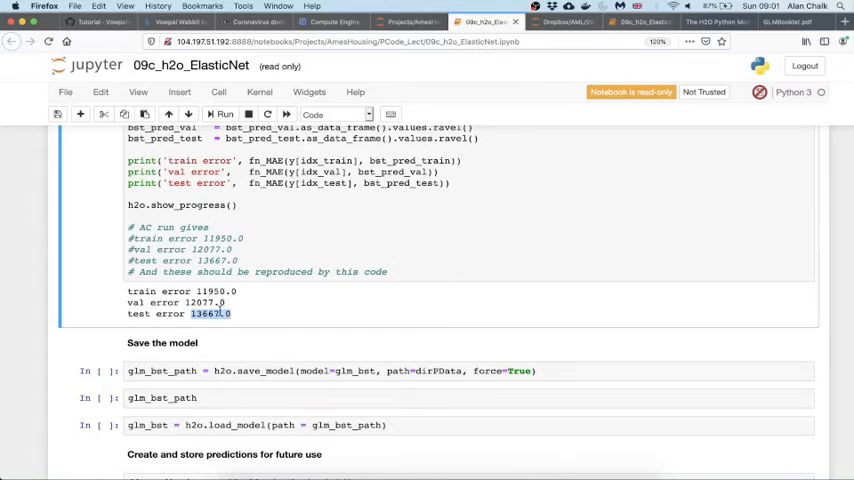
scroll("down", 3)
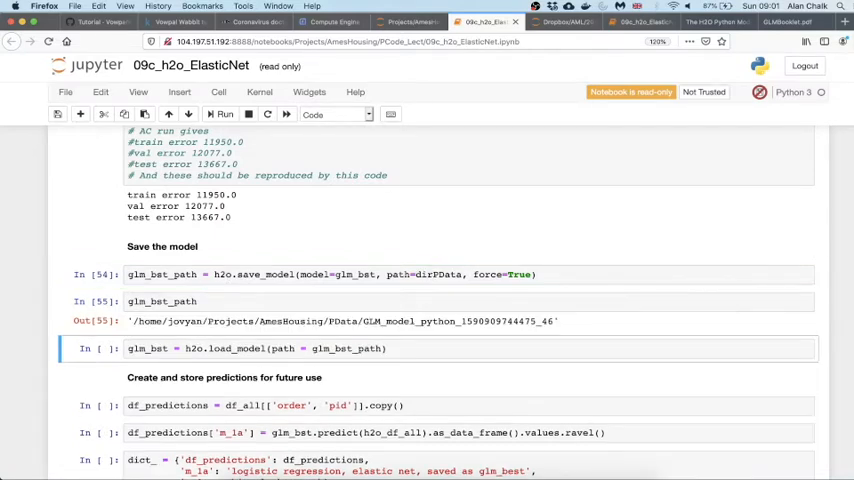
Step: Save the best GLM to disk, reload it and store its full-dataset predictions in df_predictions
scroll("down", 3)
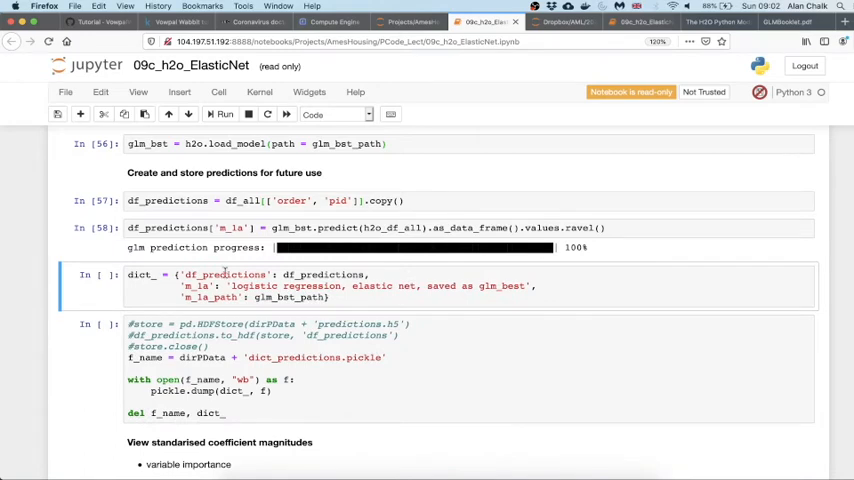
double_click(322, 274)
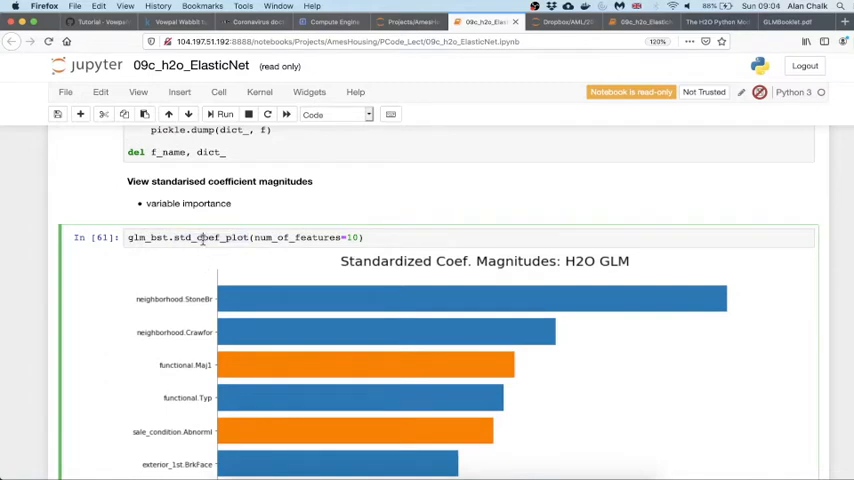
mouse_move(180, 224)
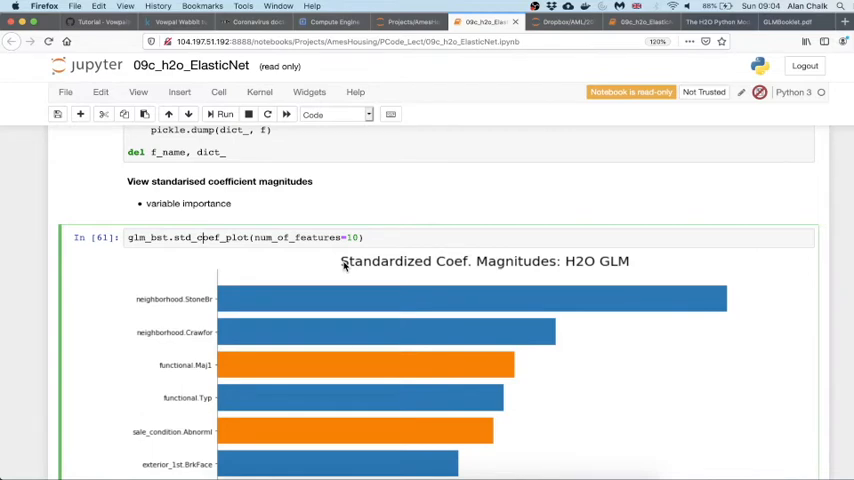
Step: Review the std_coef_plot bar chart of the top 10 features with its positive/negative legend
scroll("down", 3)
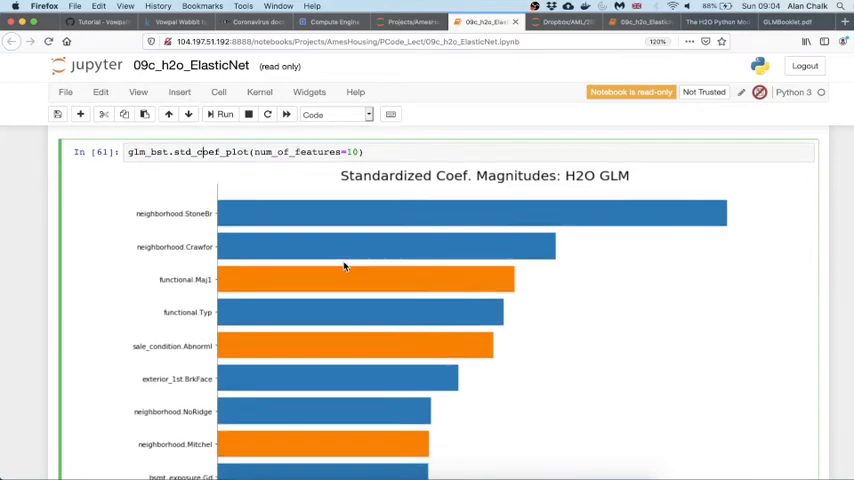
scroll("down", 3)
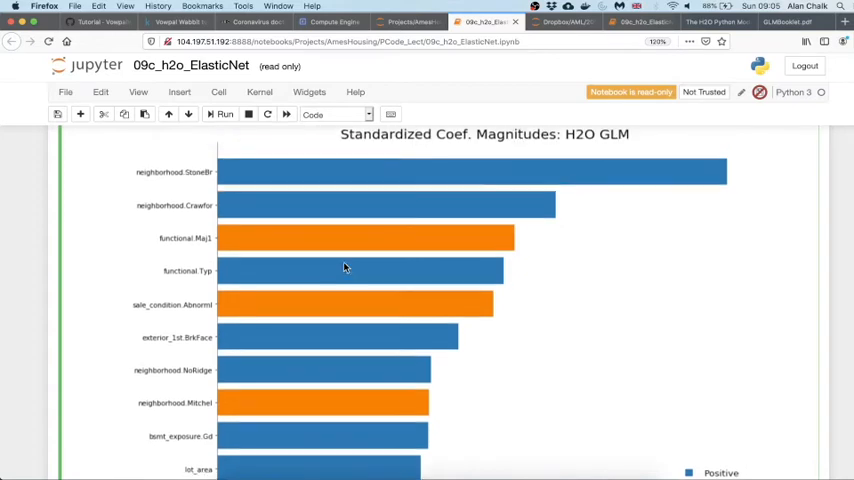
scroll("down", 3)
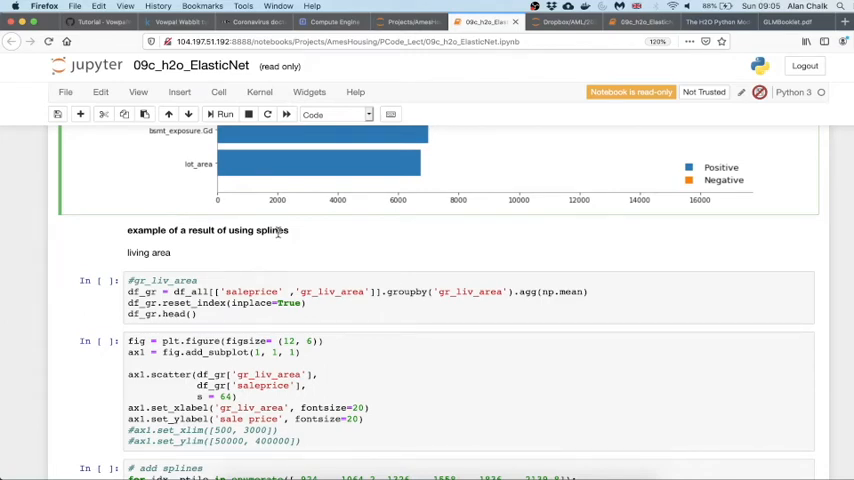
Step: Run the gr_liv_area groupby and spline cells to show its scatter with the fitted red contribution curve
left_click(264, 292)
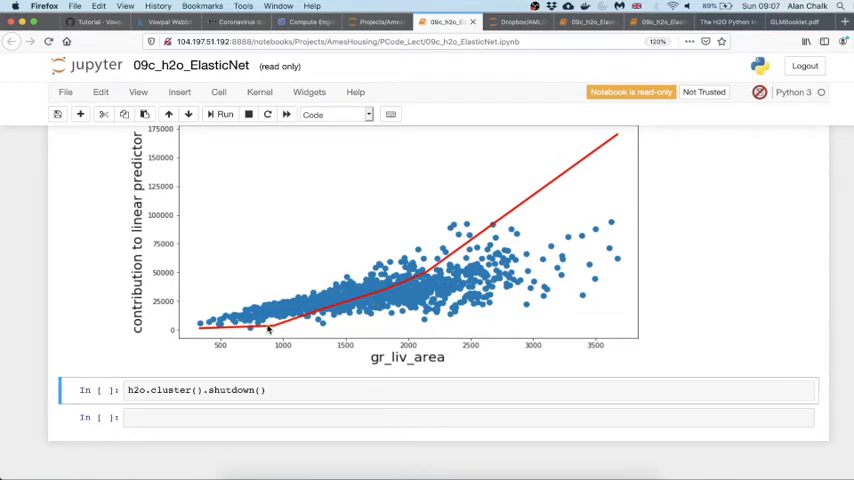
mouse_move(370, 308)
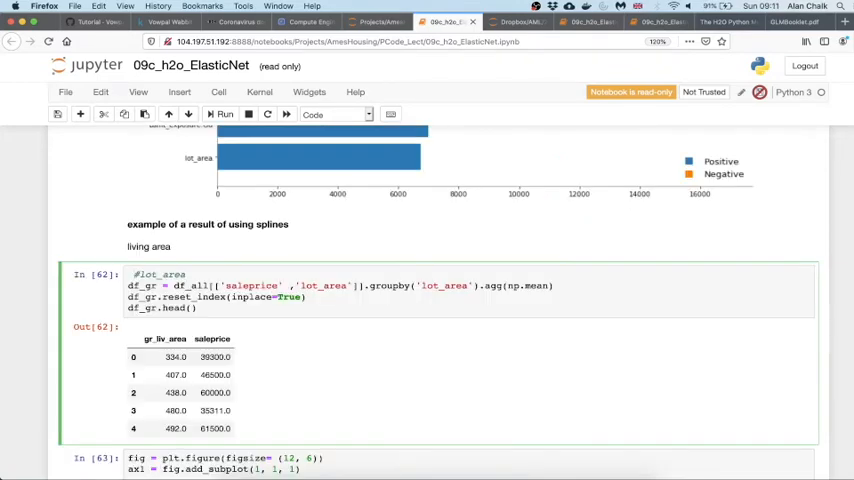
Step: Run the lot_area groupby, scatter and spline cells to show its red piecewise contribution curve
scroll("down", 3)
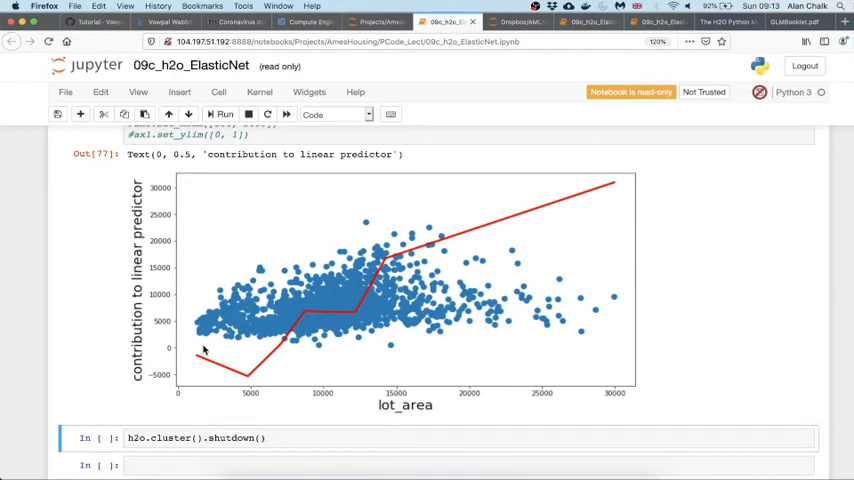
mouse_move(246, 378)
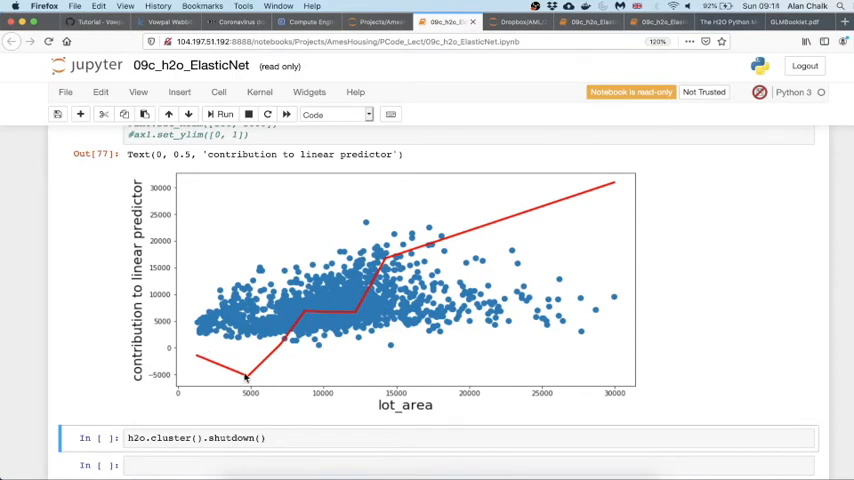
mouse_move(338, 318)
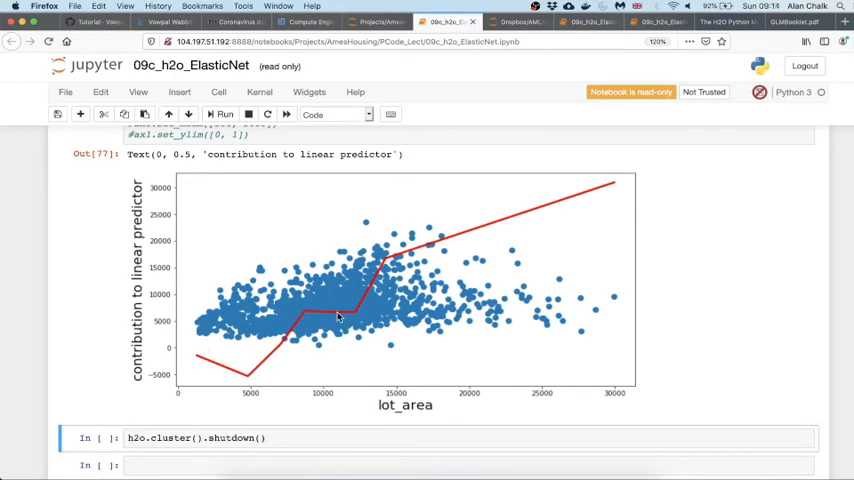
mouse_move(384, 272)
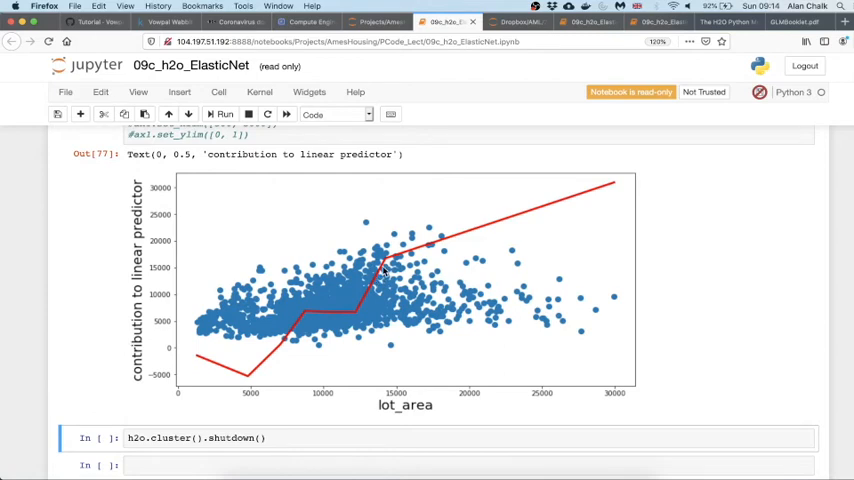
mouse_move(230, 324)
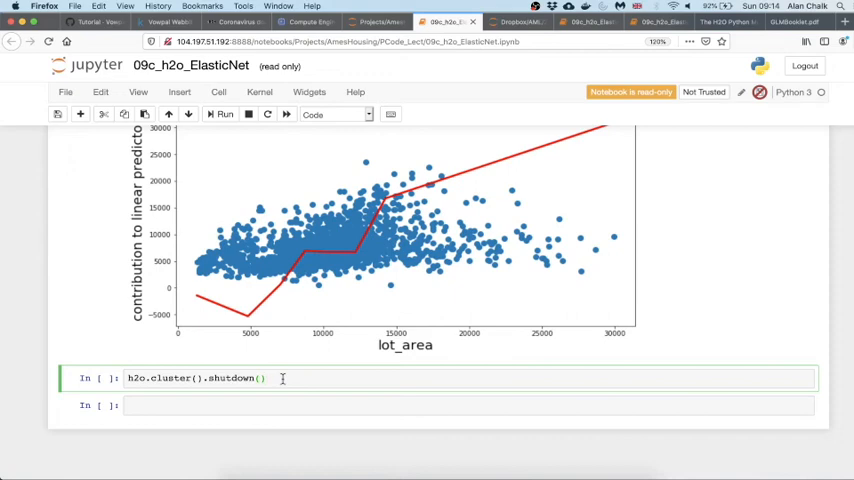
Step: Run h2o.cluster().shutdown() to close the H2O session
left_click(224, 114)
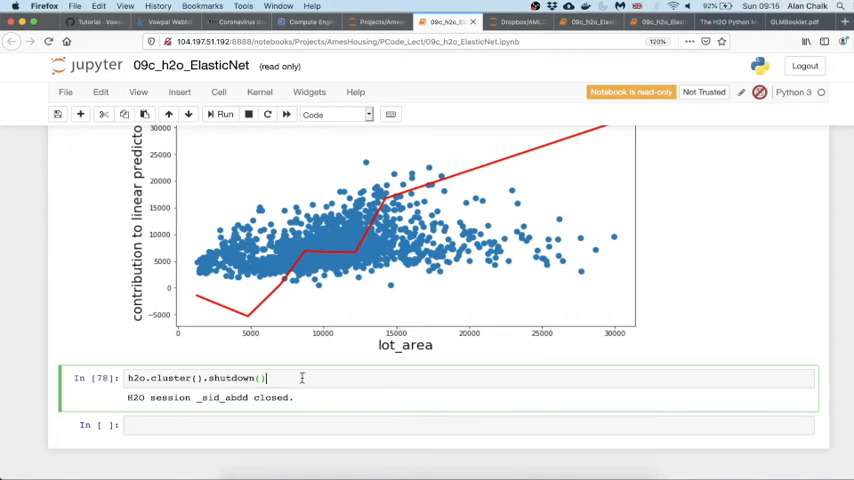